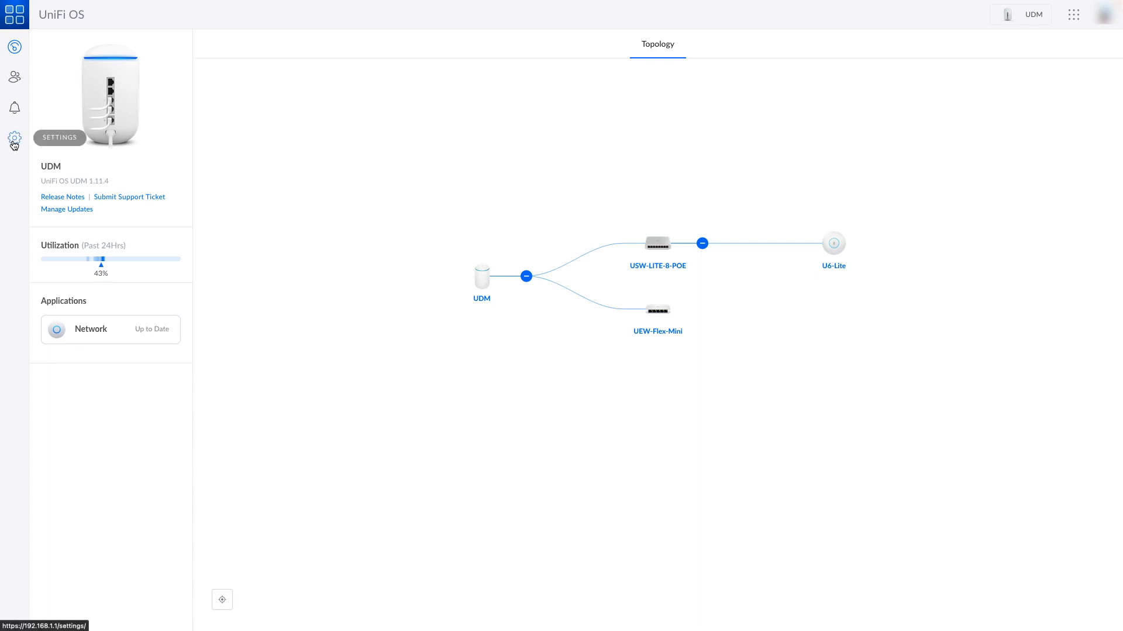
# - Download the UDM console's configuration backup file from Advanced settings' Backup Configuration
pyautogui.click(13, 138)
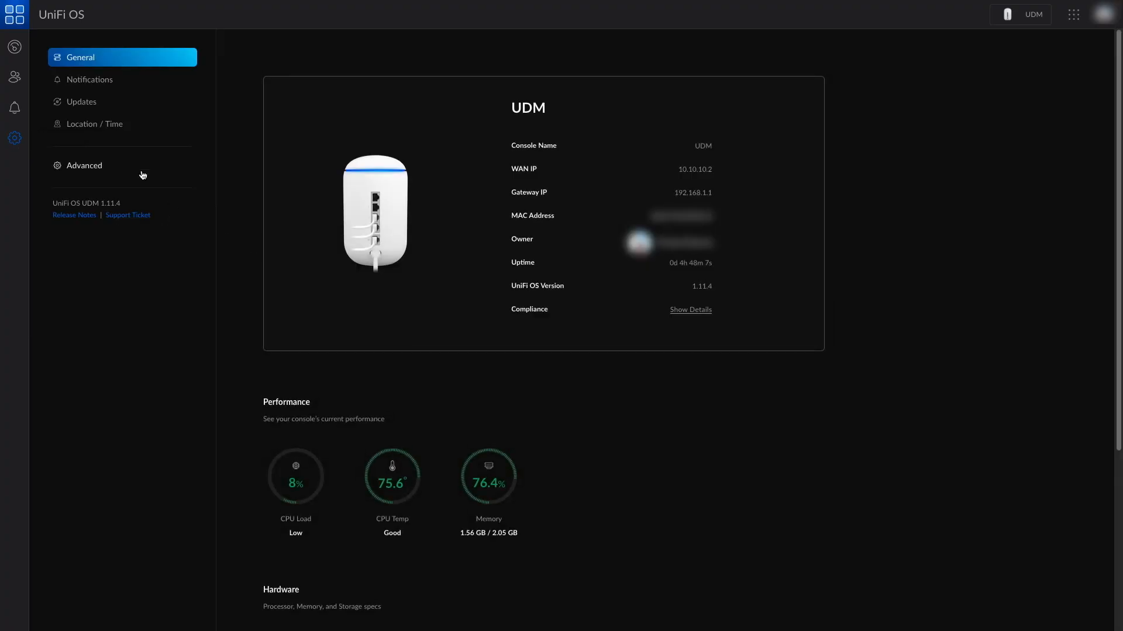
pyautogui.click(84, 166)
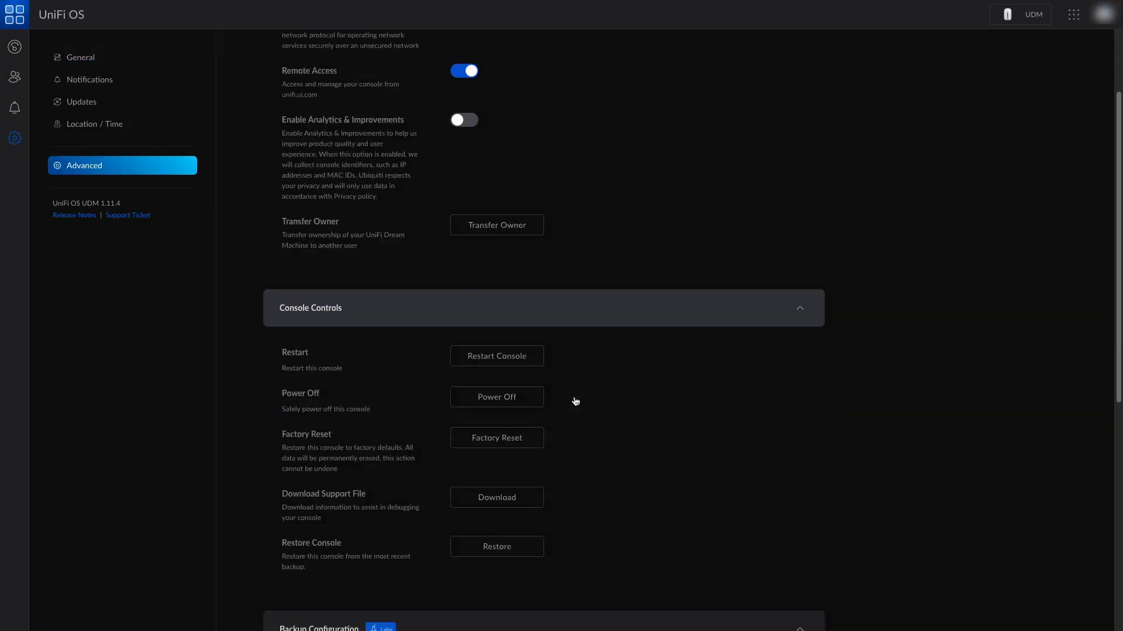
pyautogui.scroll(-3)
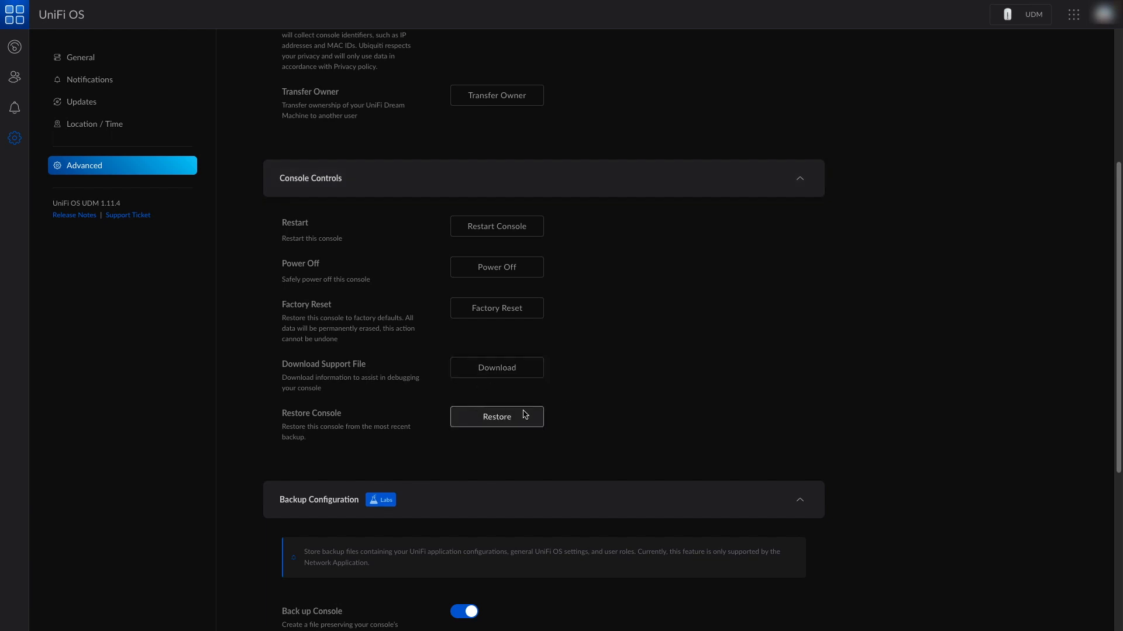
pyautogui.scroll(-3)
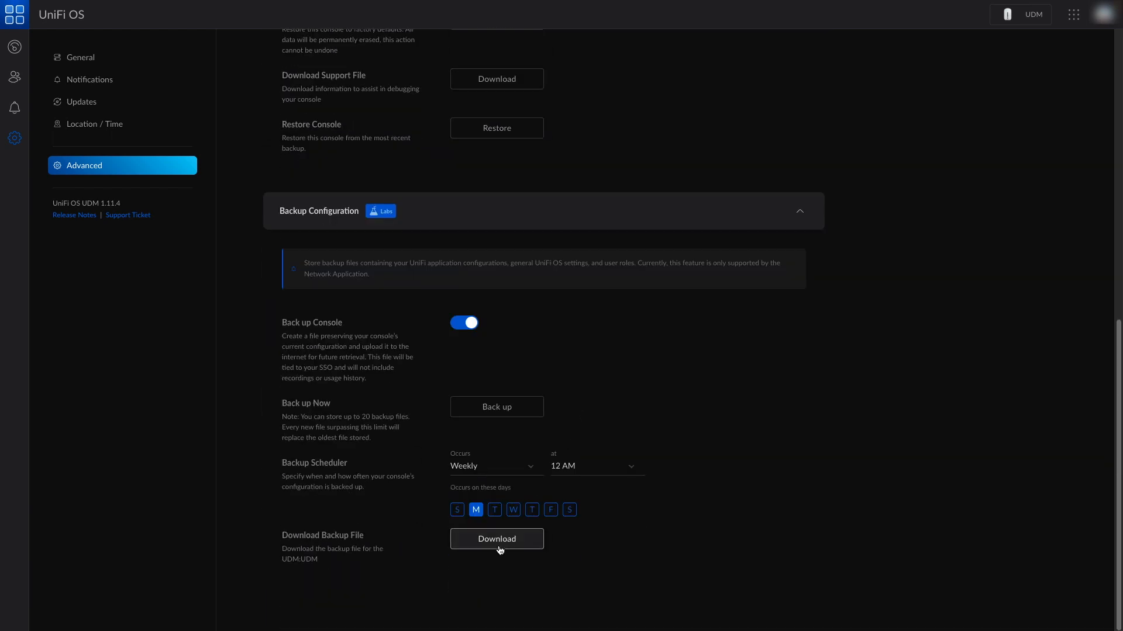
pyautogui.click(497, 539)
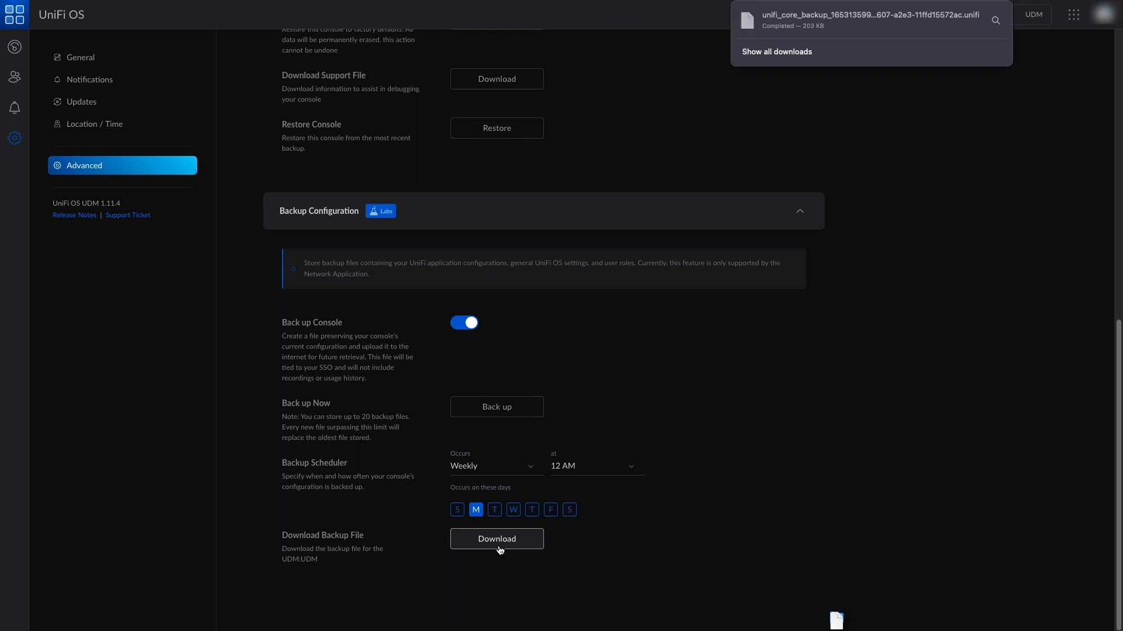
pyautogui.moveTo(785, 141)
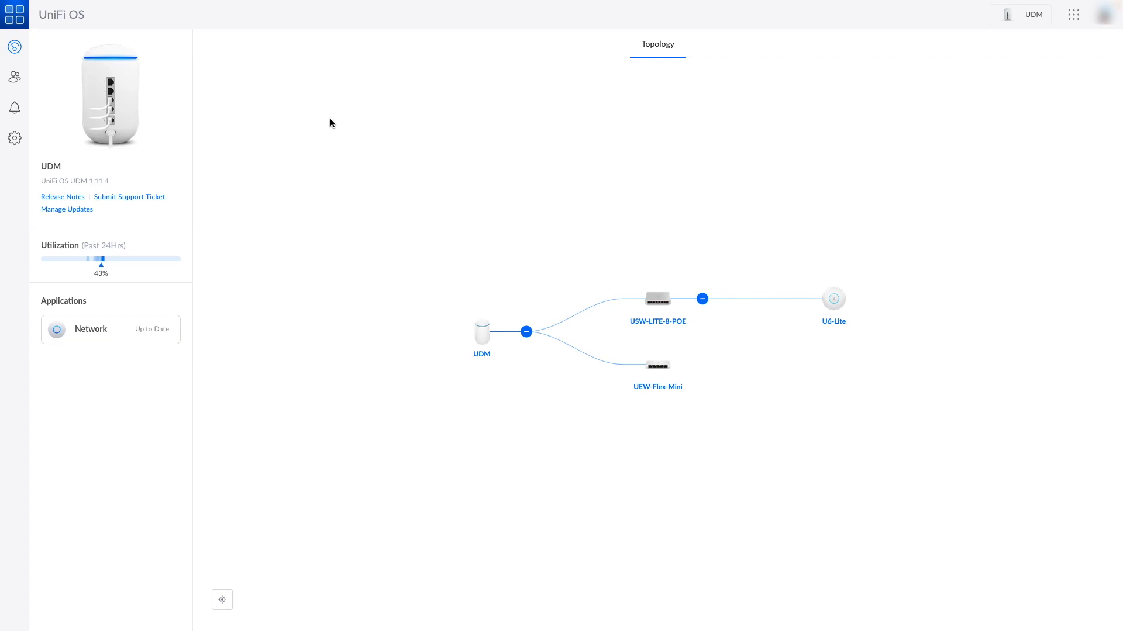
pyautogui.moveTo(613, 258)
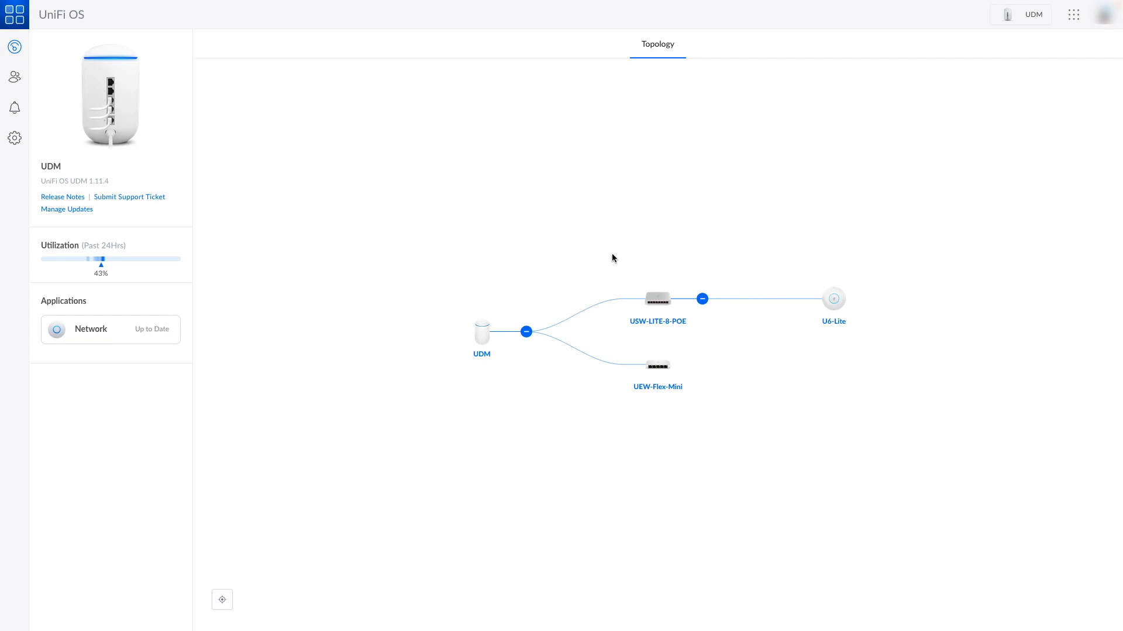
# - Switch to the UDR console and show its System settings with Cloud Config Backup
pyautogui.click(1020, 13)
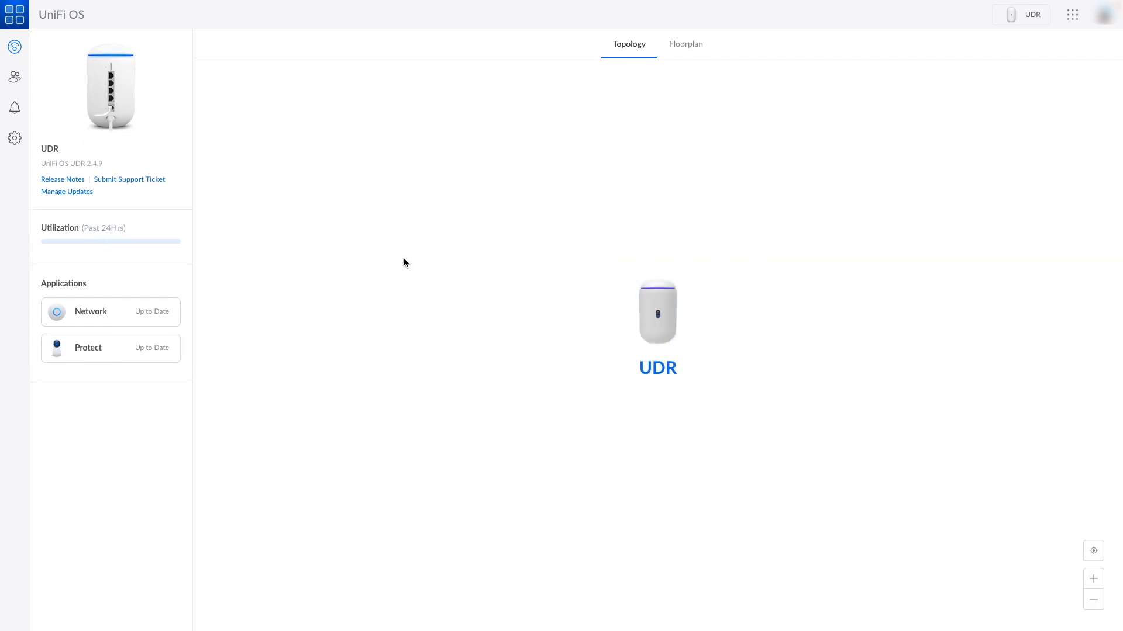
pyautogui.click(14, 138)
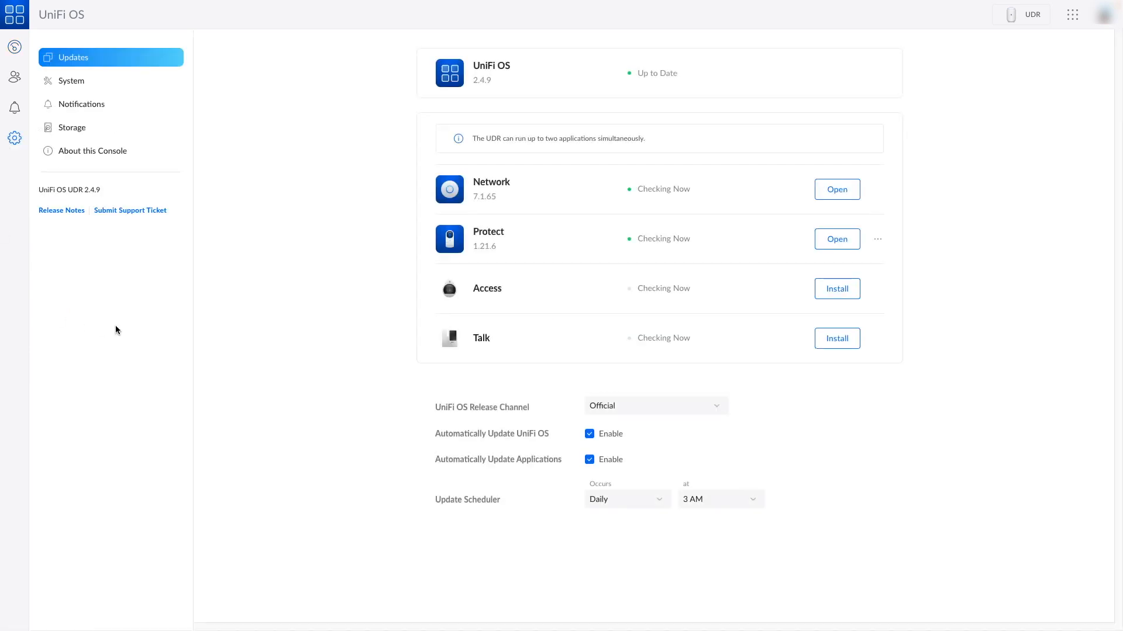
pyautogui.moveTo(77, 88)
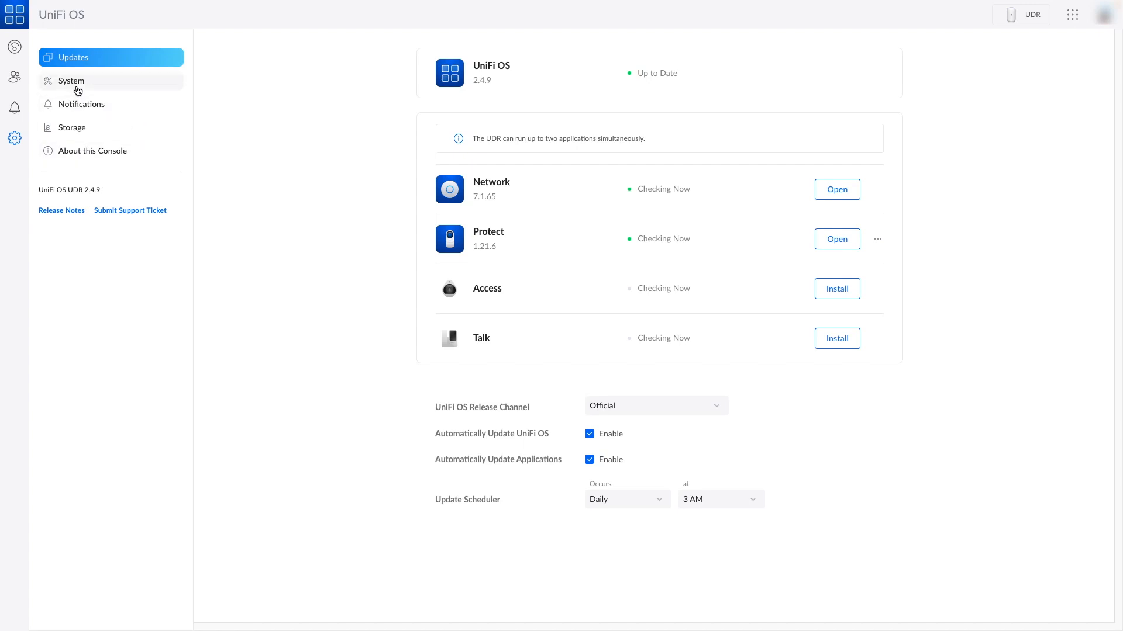
pyautogui.click(71, 80)
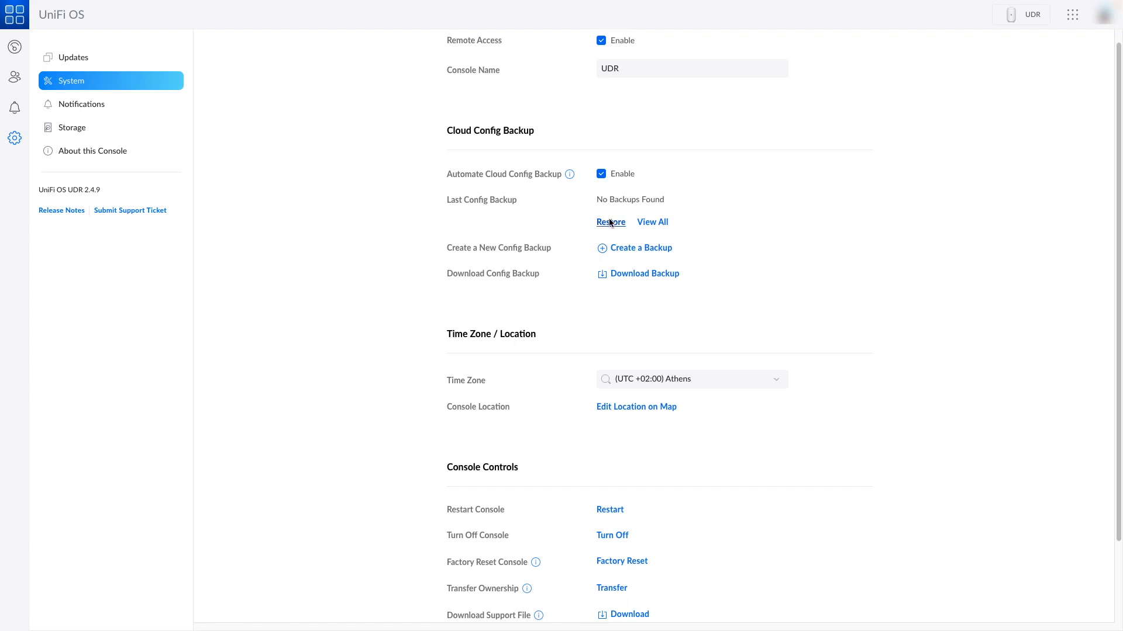
# - Restore the downloaded .unifi UDM backup onto the UDR and dismiss Restore Completed
pyautogui.click(609, 222)
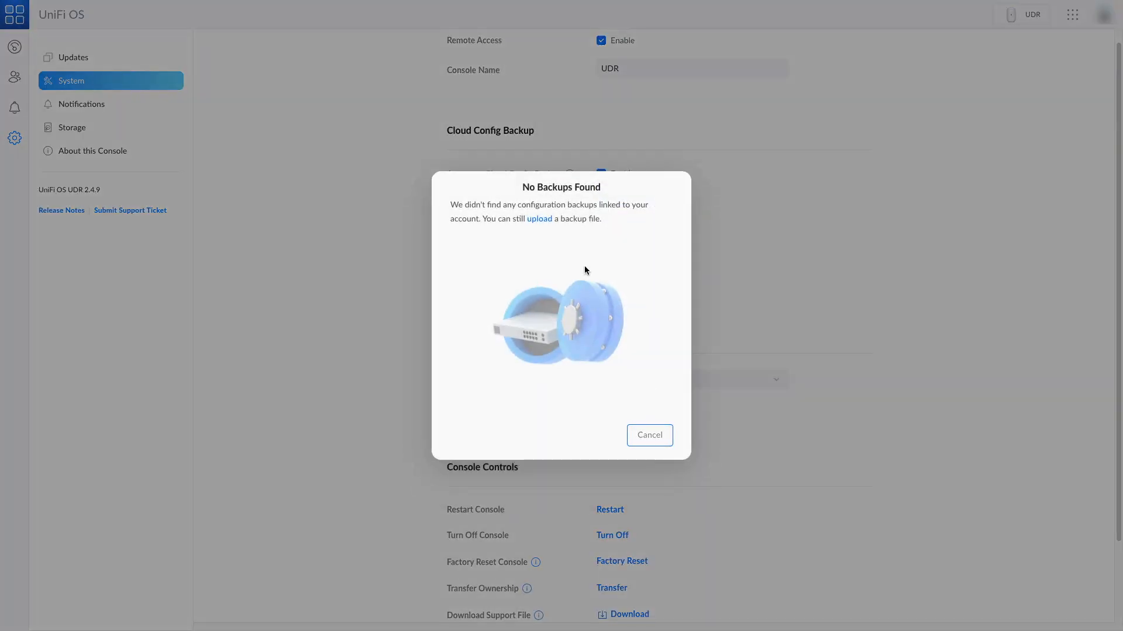
pyautogui.click(539, 218)
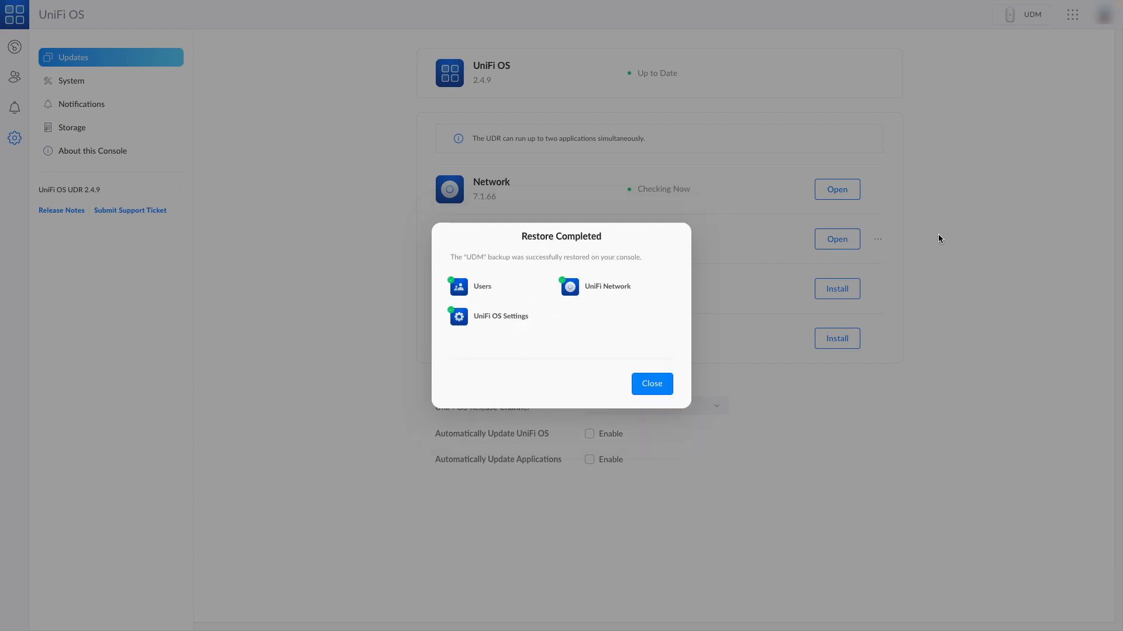
pyautogui.moveTo(652, 257)
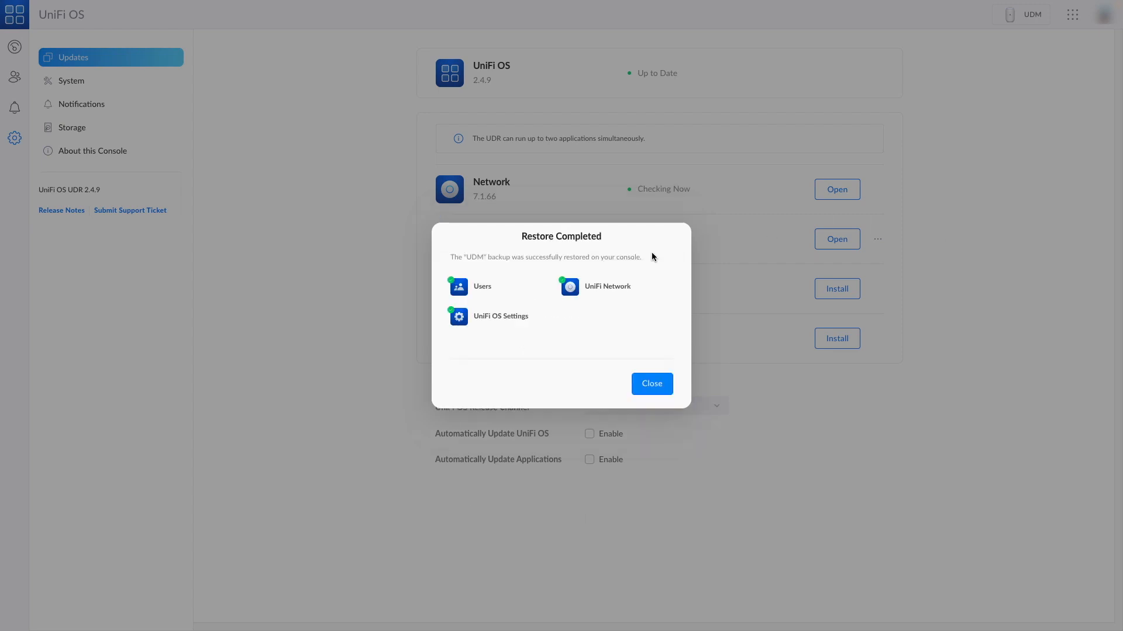
pyautogui.click(650, 383)
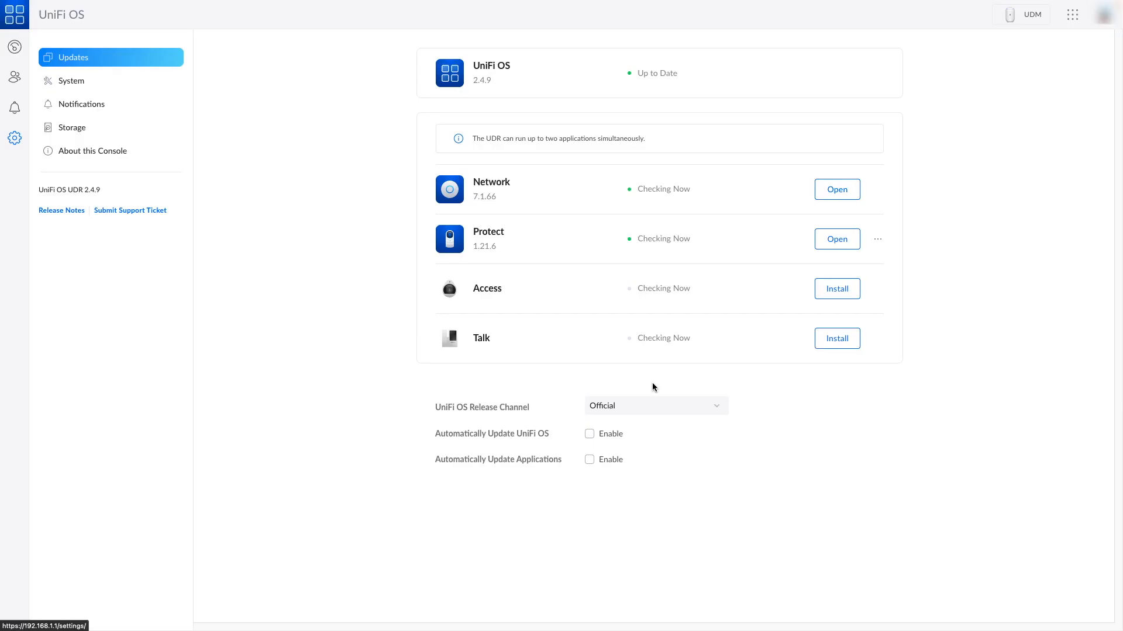
pyautogui.moveTo(526, 197)
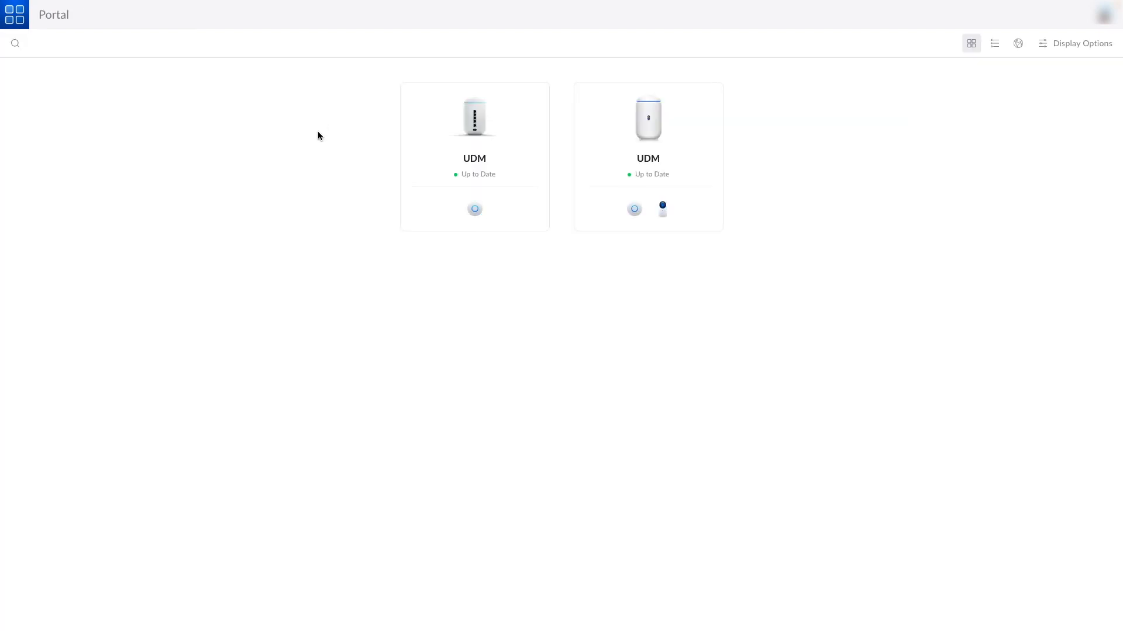
pyautogui.moveTo(647, 117)
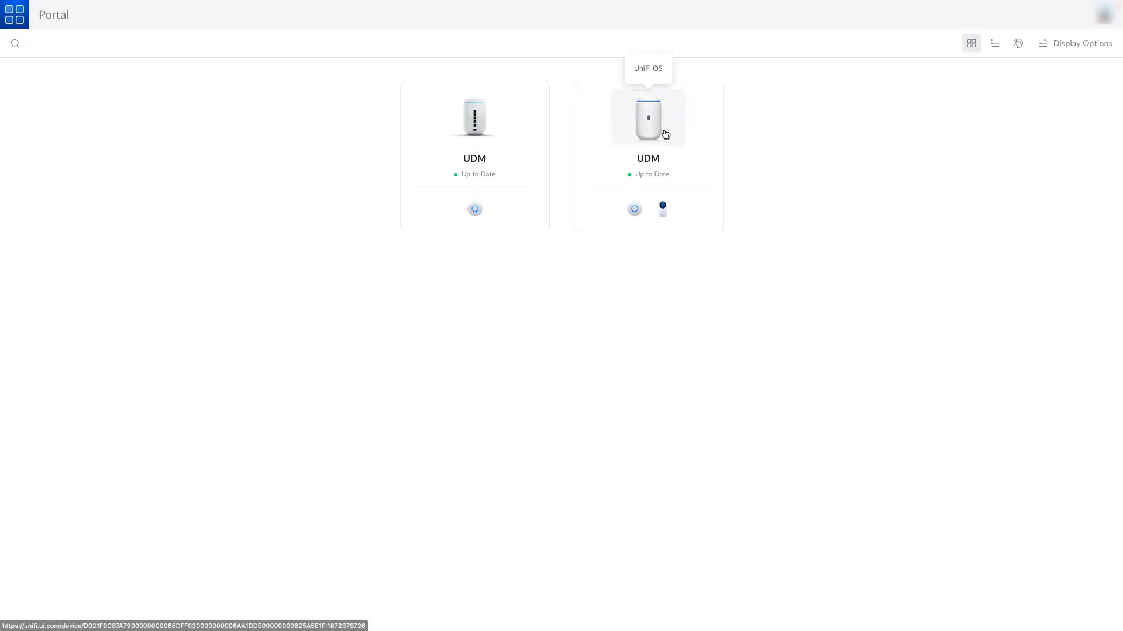
# - Open the second UDM console card, the restored UDR hardware, from the portal
pyautogui.click(647, 117)
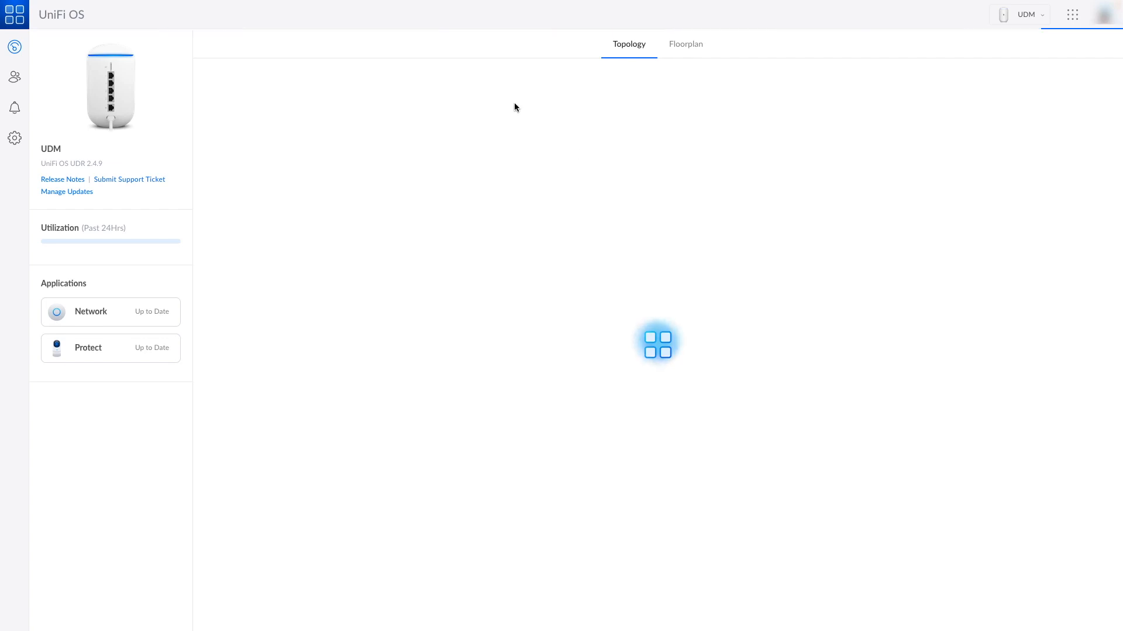
pyautogui.moveTo(14, 138)
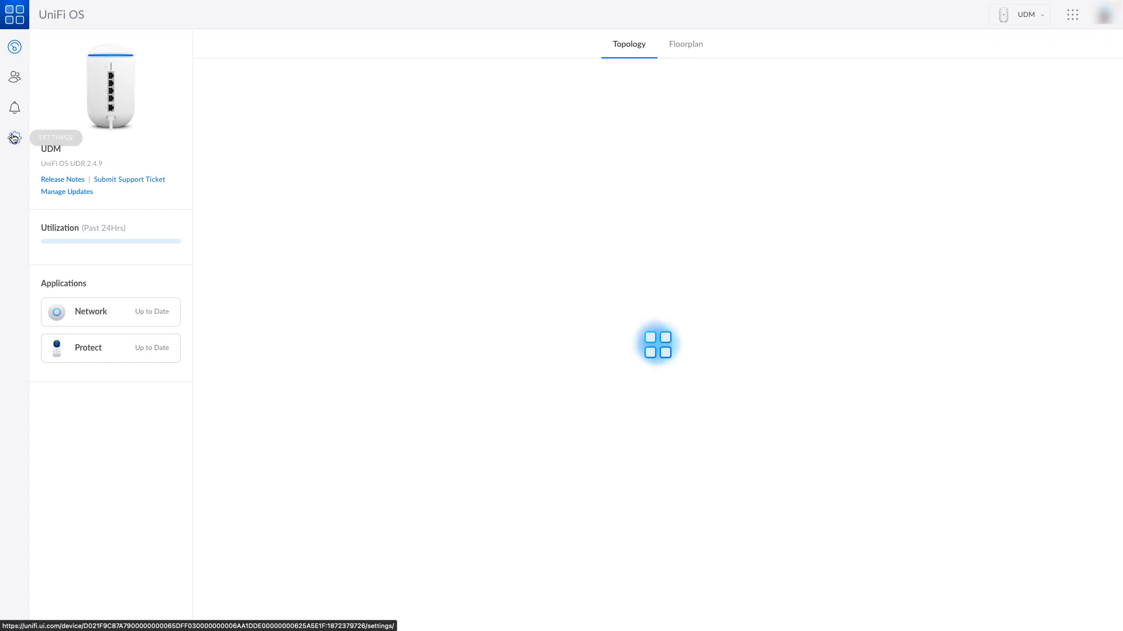
# - Open the restored console's System settings and confirm the Console Name reads UDR
pyautogui.click(14, 138)
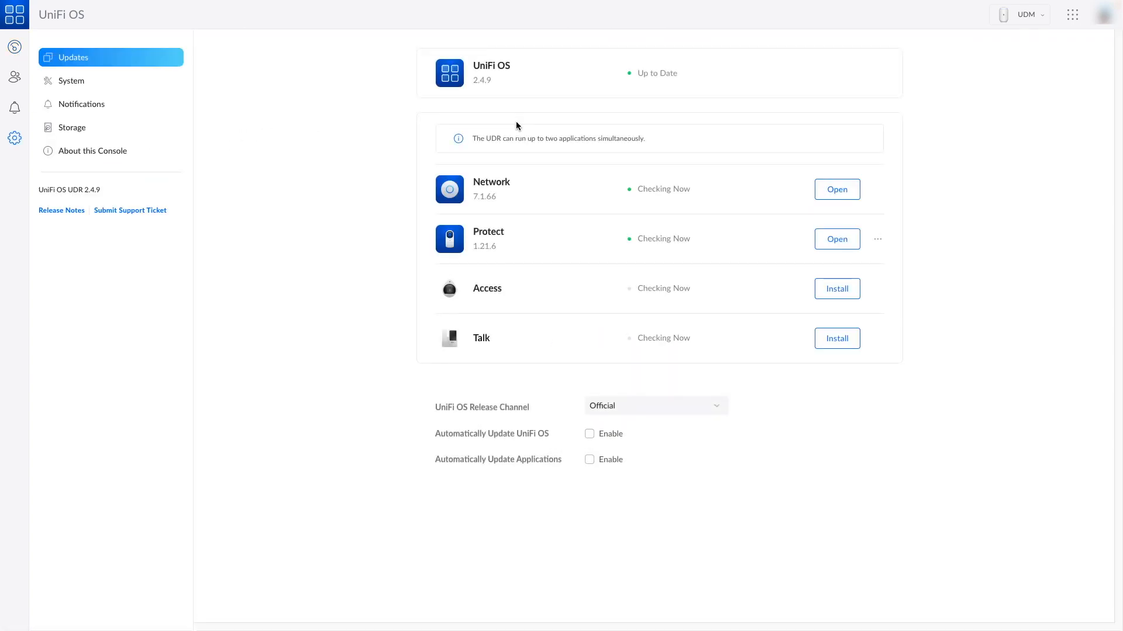
pyautogui.click(71, 80)
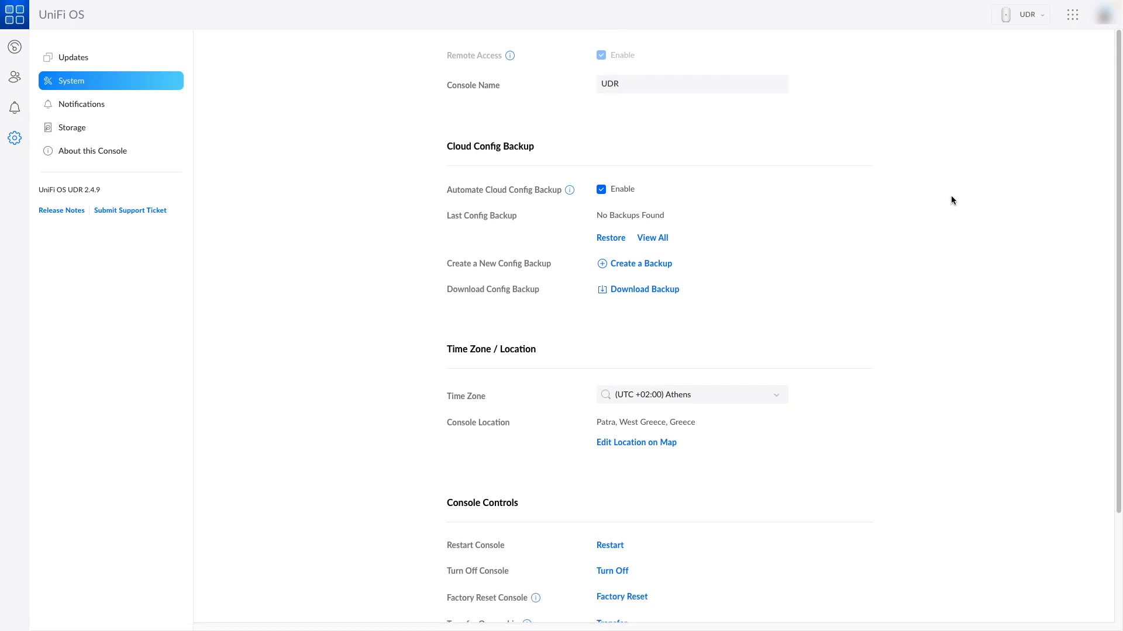
pyautogui.moveTo(13, 46)
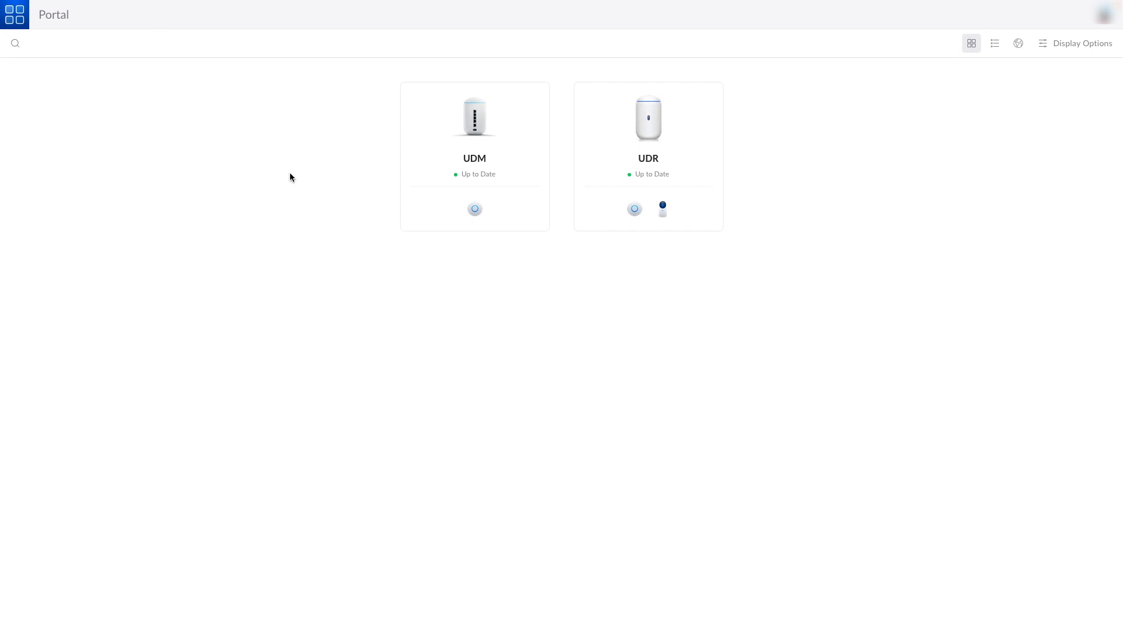
pyautogui.moveTo(520, 190)
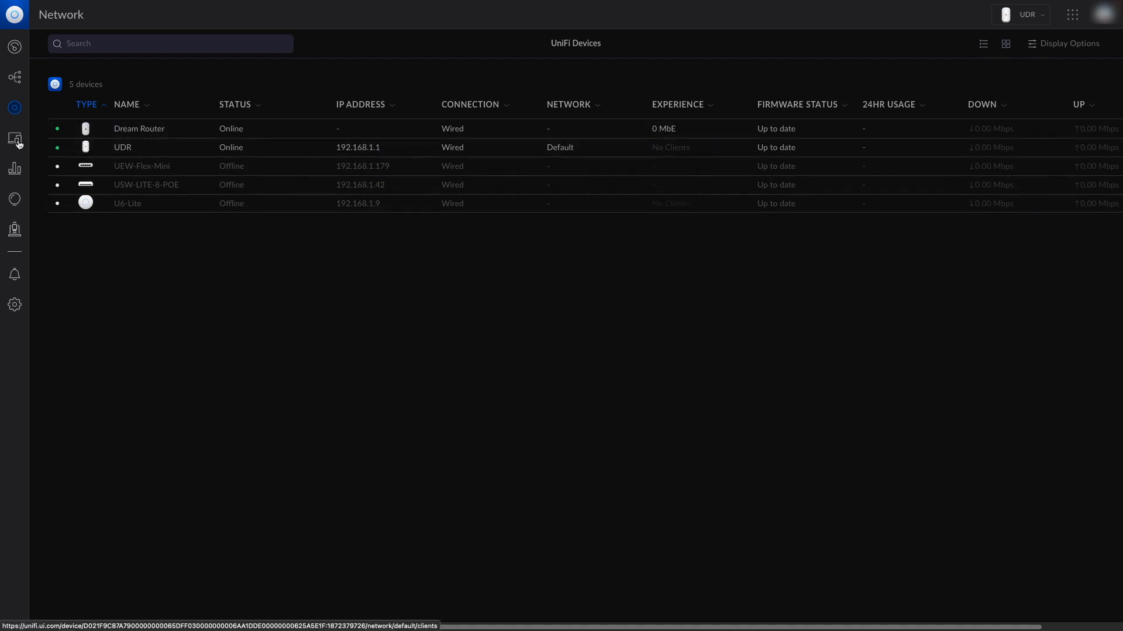
# - Review the migrated Networks and WiFi lists, then view the Vodafone Greece Internet settings
pyautogui.click(14, 305)
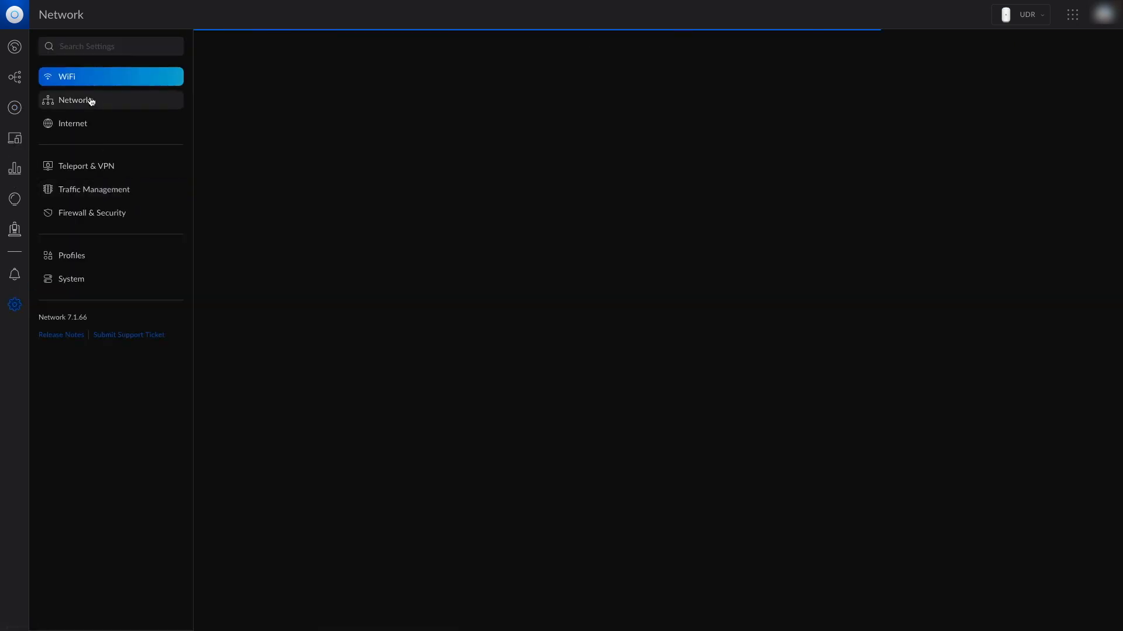
pyautogui.click(76, 99)
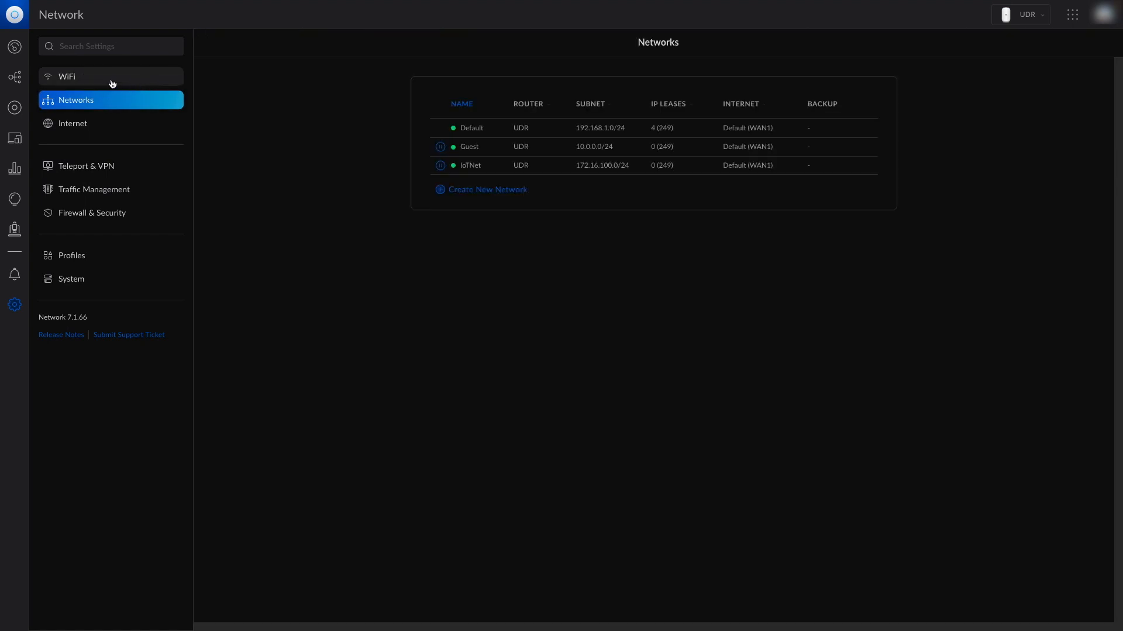
pyautogui.click(67, 76)
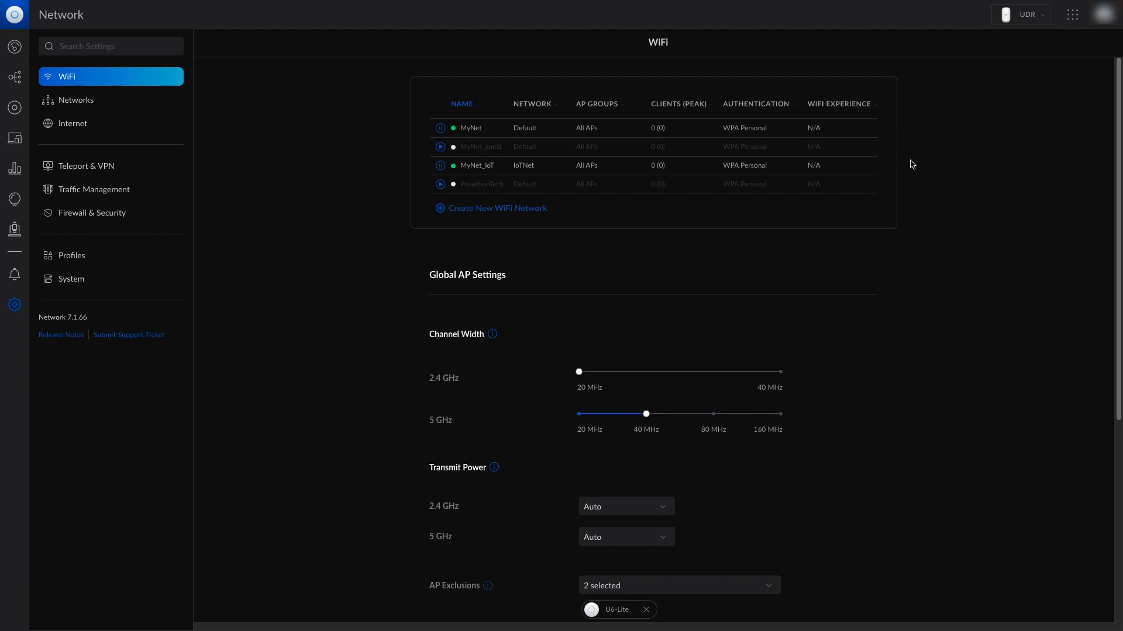
pyautogui.click(76, 99)
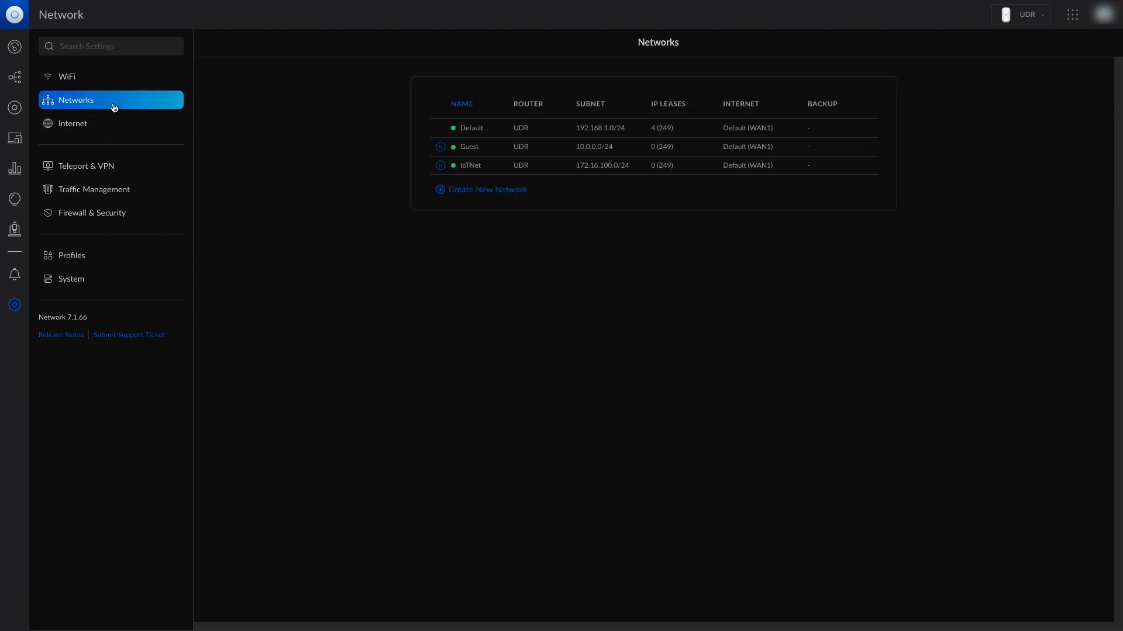
pyautogui.moveTo(253, 113)
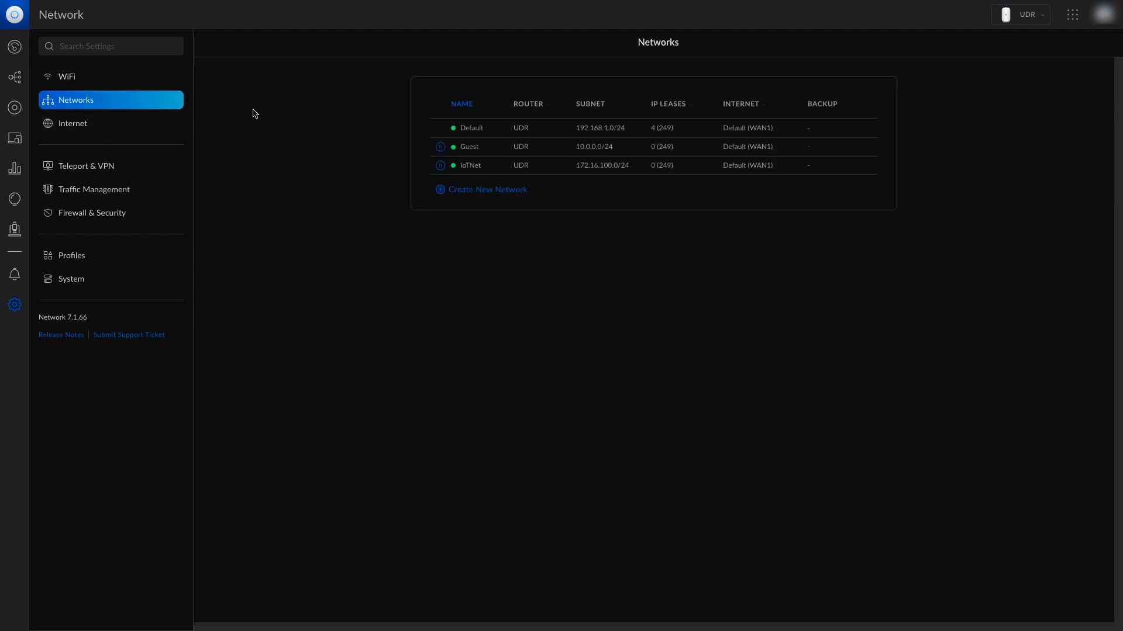
pyautogui.click(72, 124)
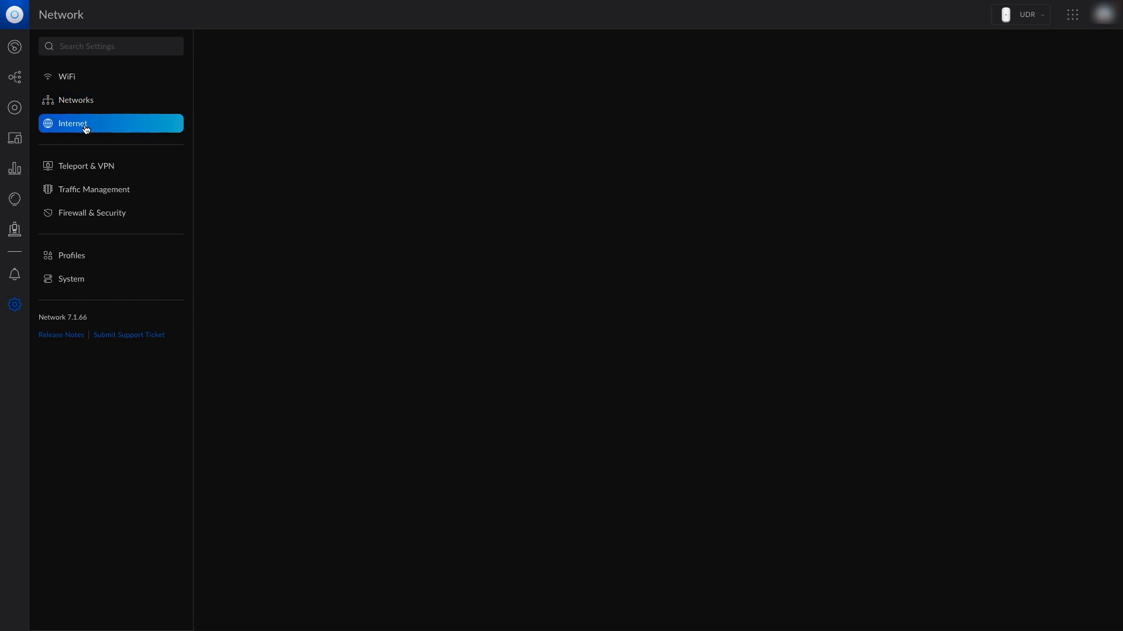
pyautogui.click(73, 122)
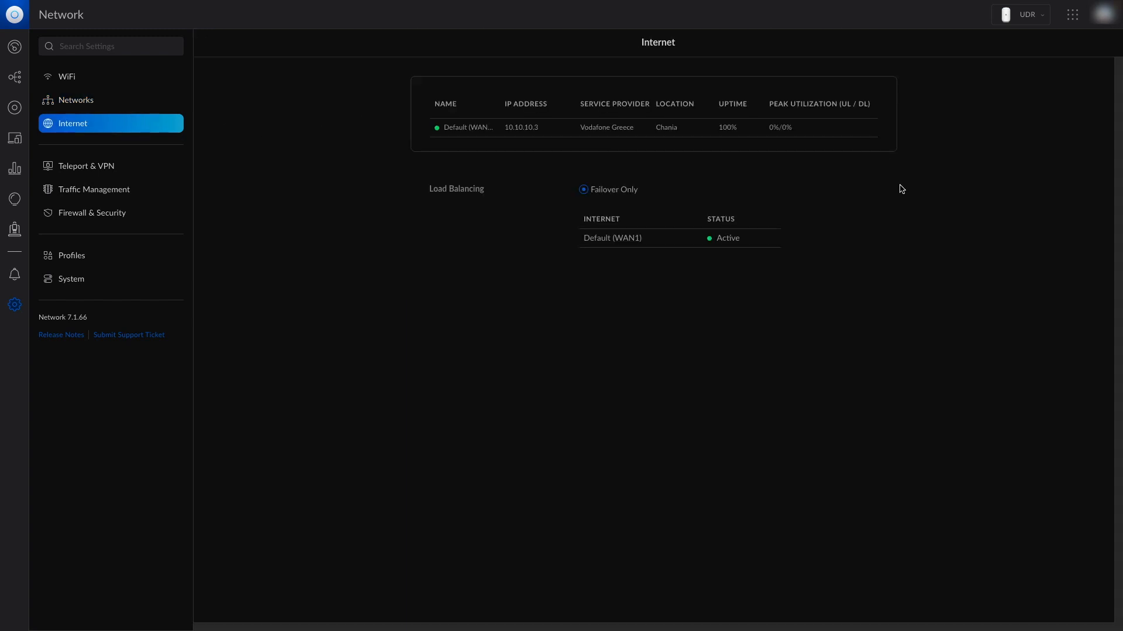
pyautogui.moveTo(86, 166)
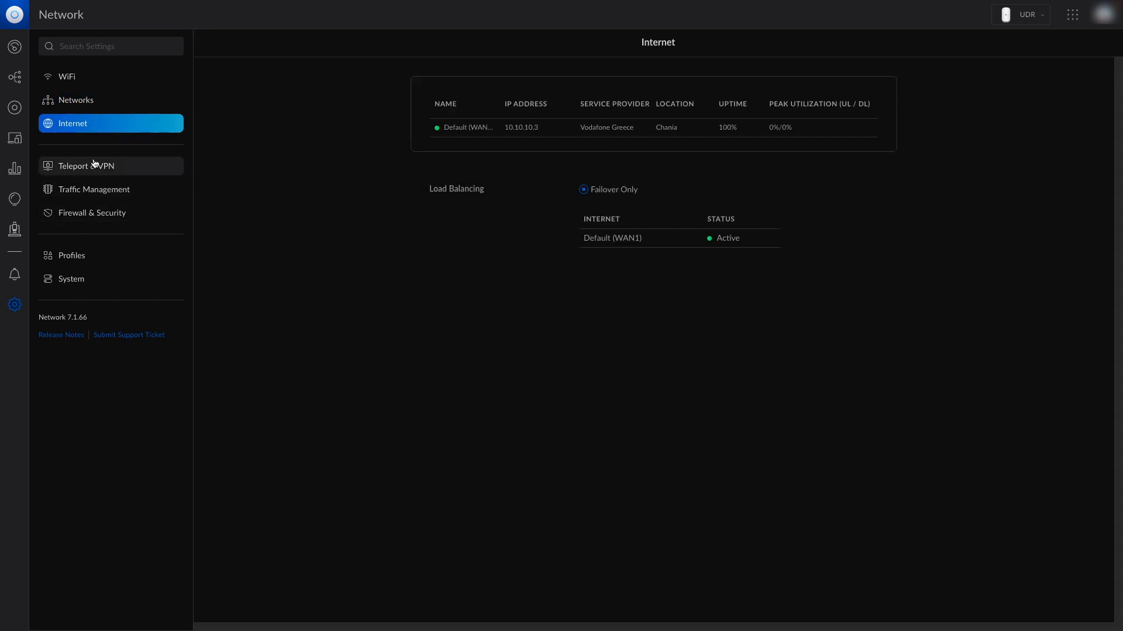
# - Check System (Greece, English), then scroll Firewall & Security's migrated rules and two port forwards
pyautogui.click(71, 278)
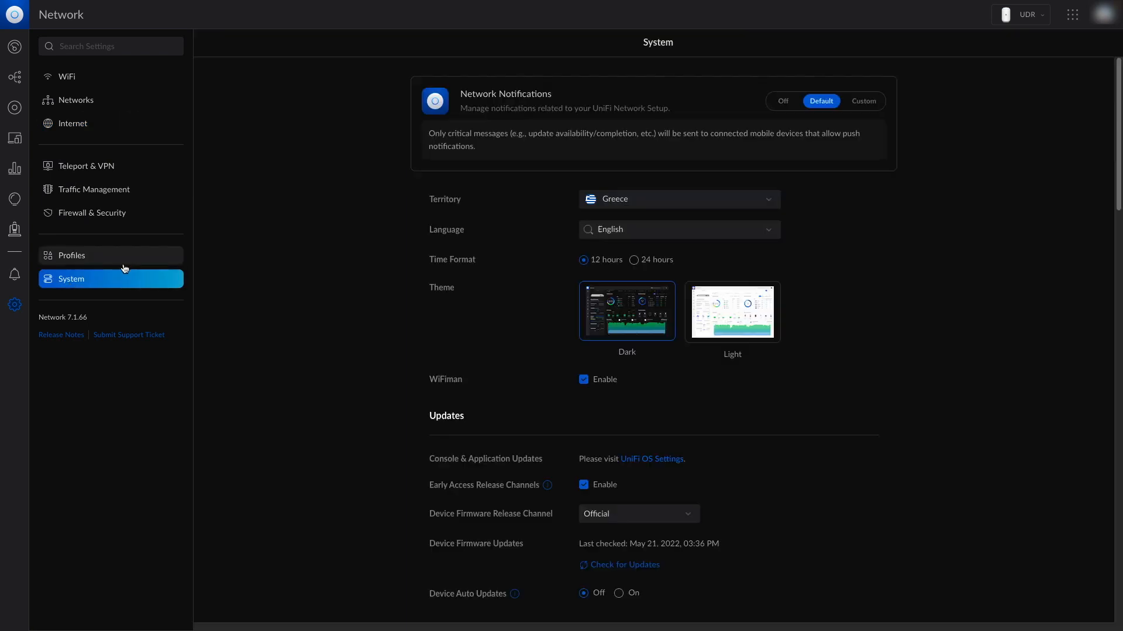
pyautogui.moveTo(117, 264)
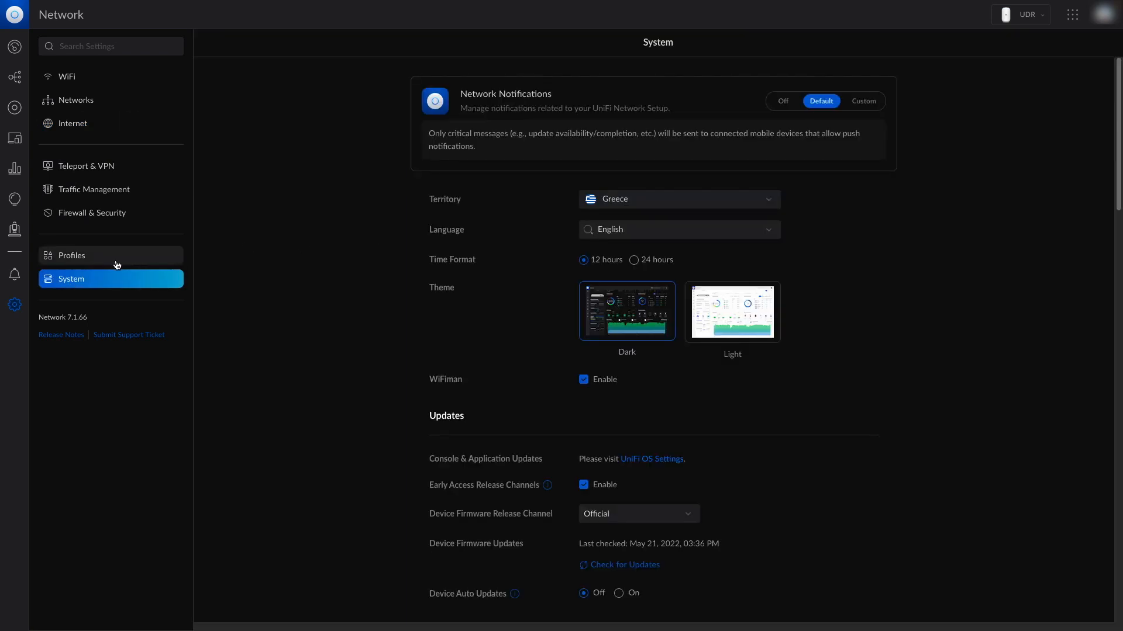
pyautogui.scroll(-3)
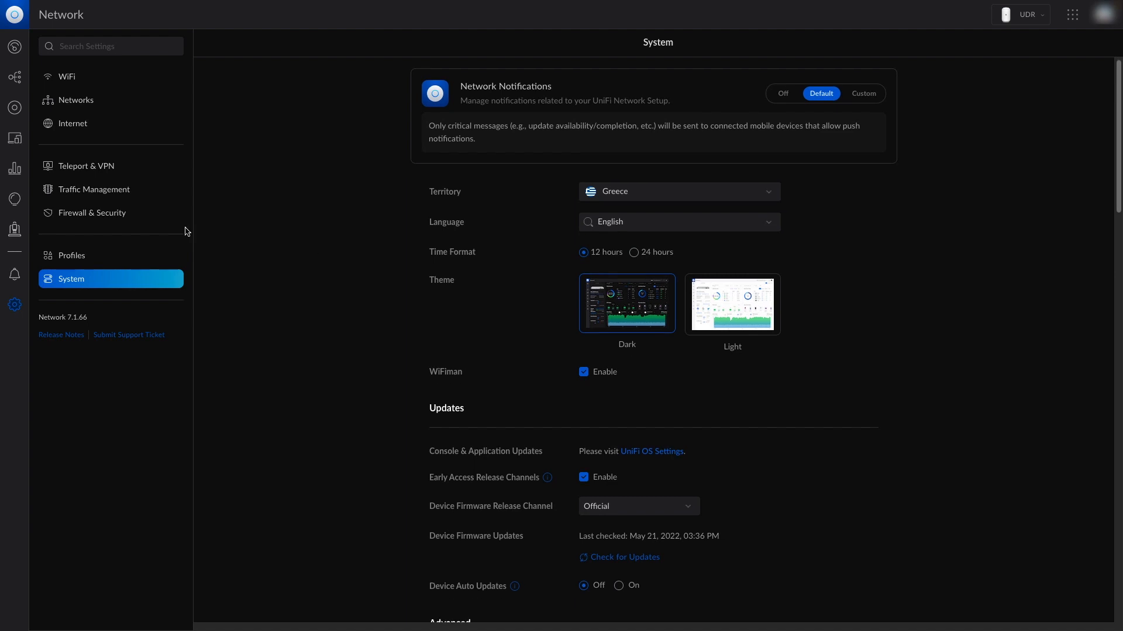
pyautogui.click(91, 213)
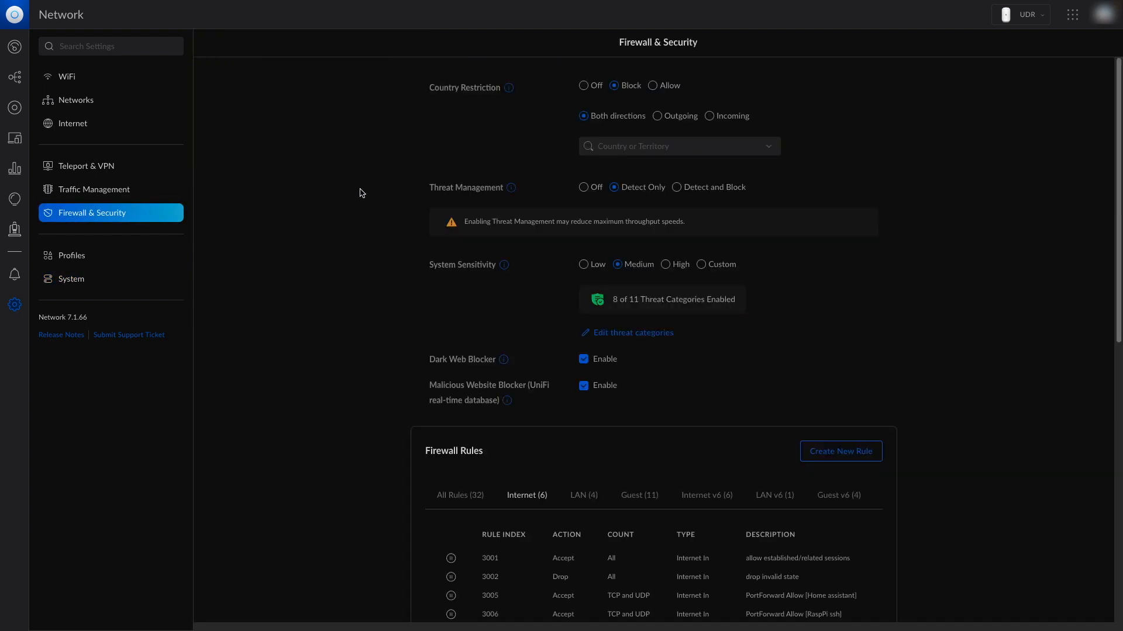
pyautogui.scroll(-3)
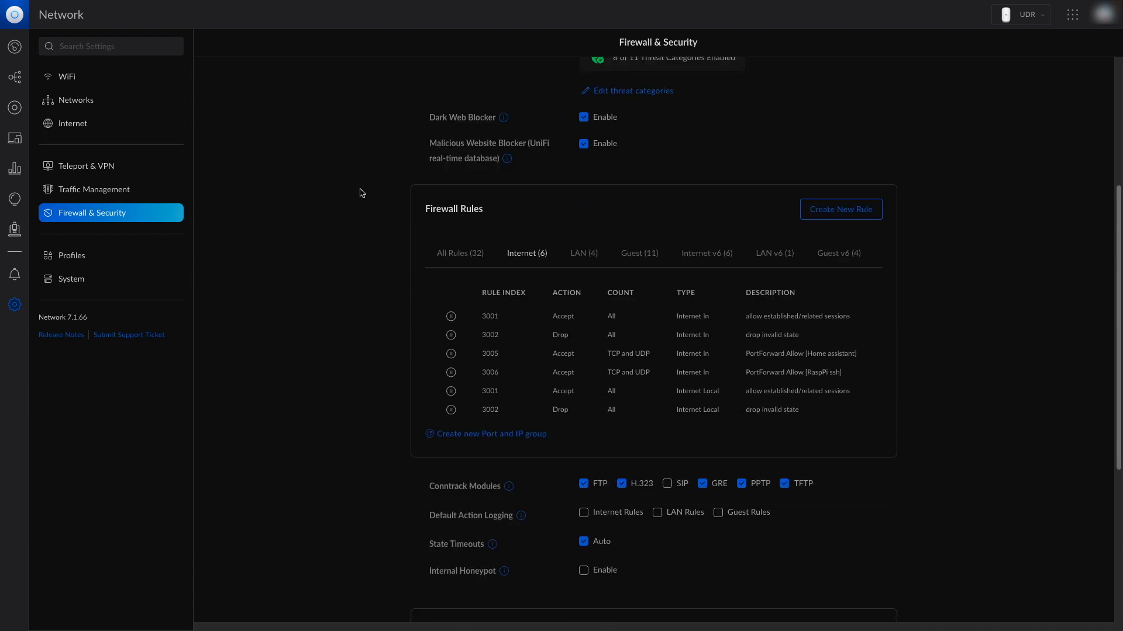
pyautogui.scroll(-3)
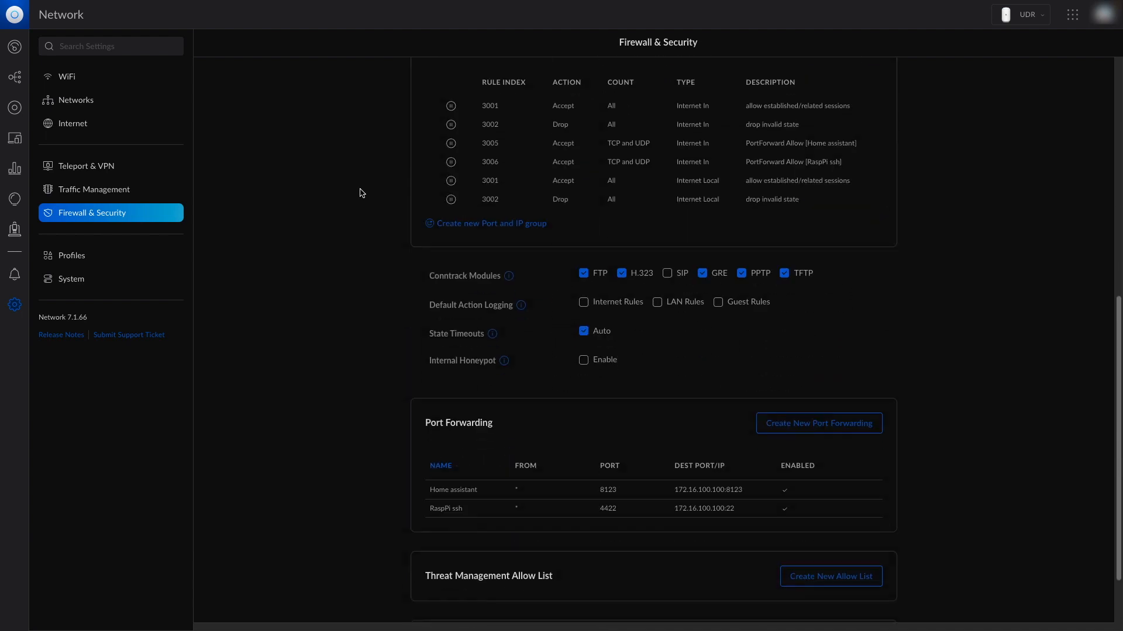
pyautogui.scroll(-3)
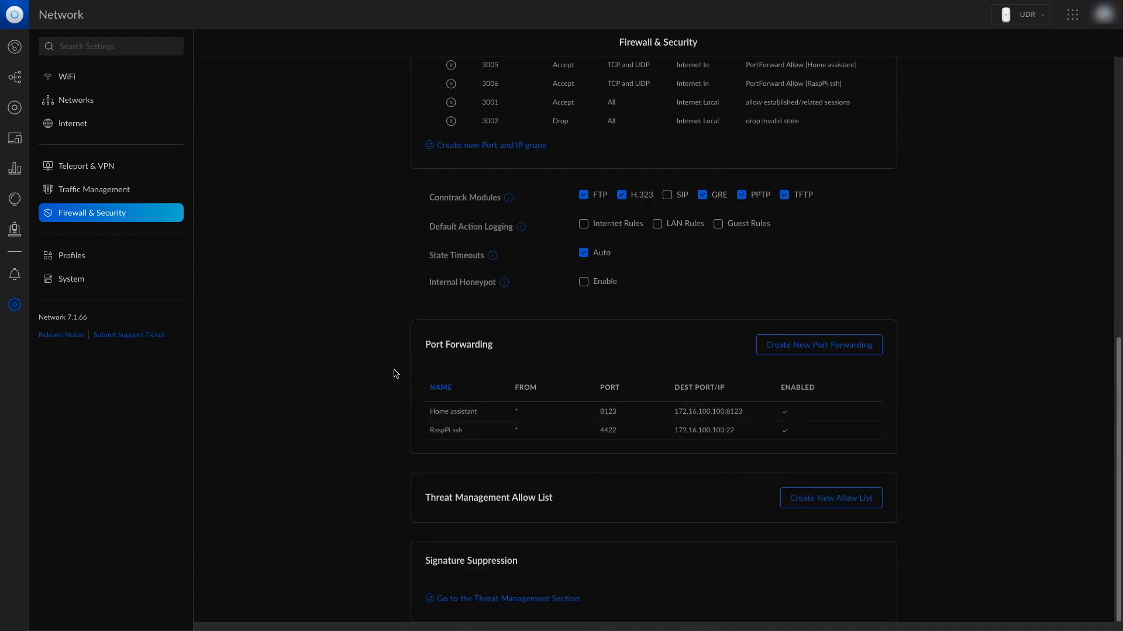